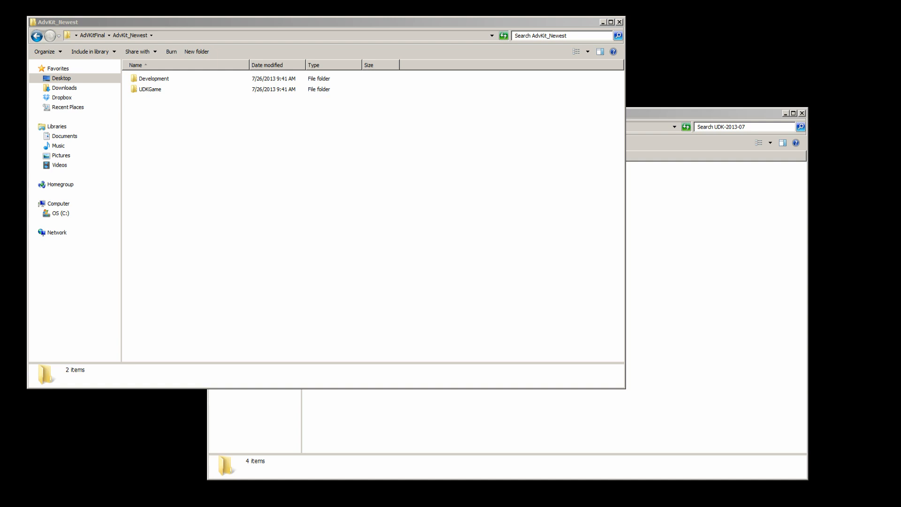
pyautogui.moveTo(161, 92)
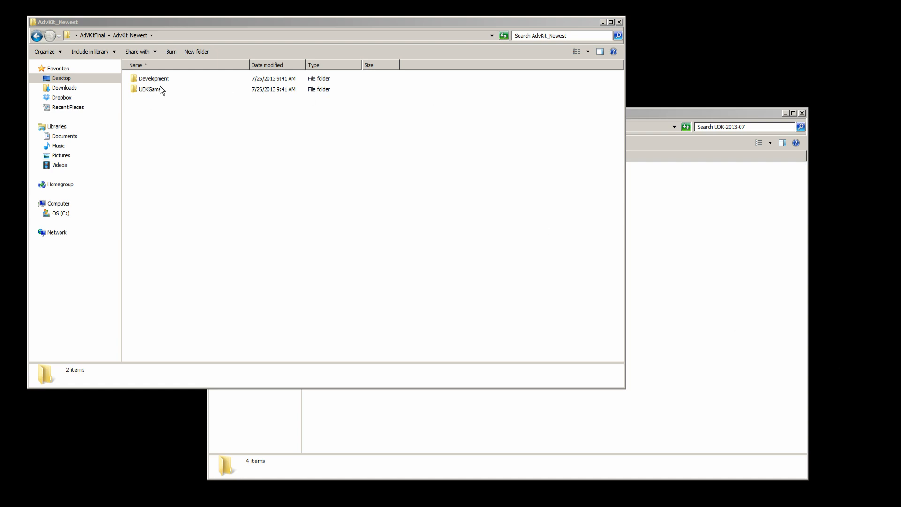
# Copy the AdvKit folder from the kit's Development\Src folder.
pyautogui.click(149, 89)
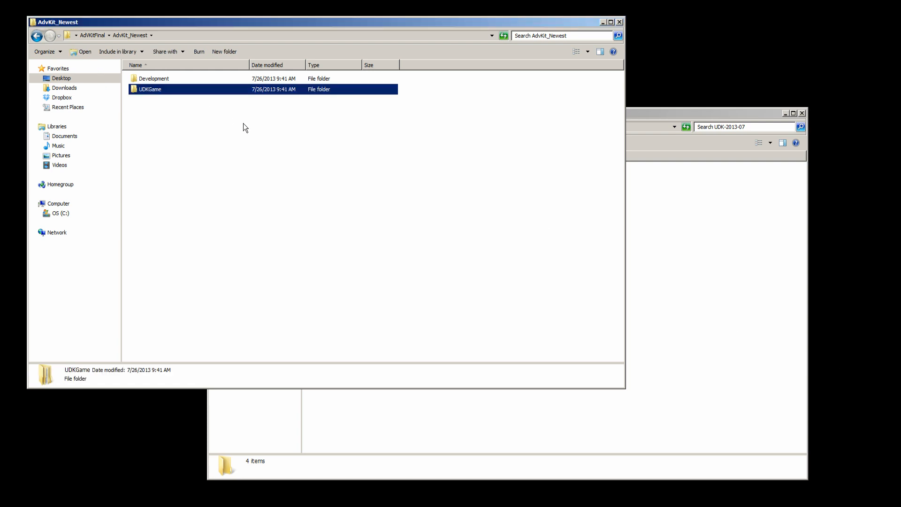
pyautogui.click(153, 79)
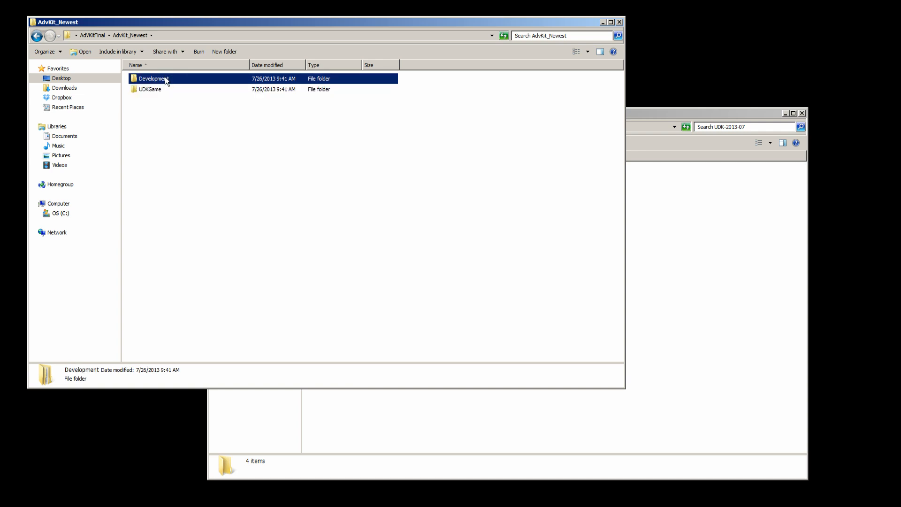
pyautogui.doubleClick(153, 78)
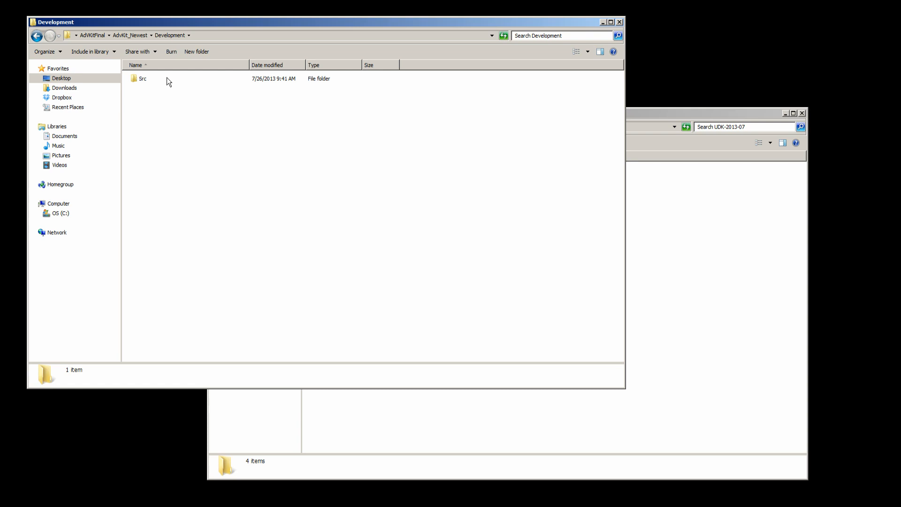
pyautogui.doubleClick(142, 79)
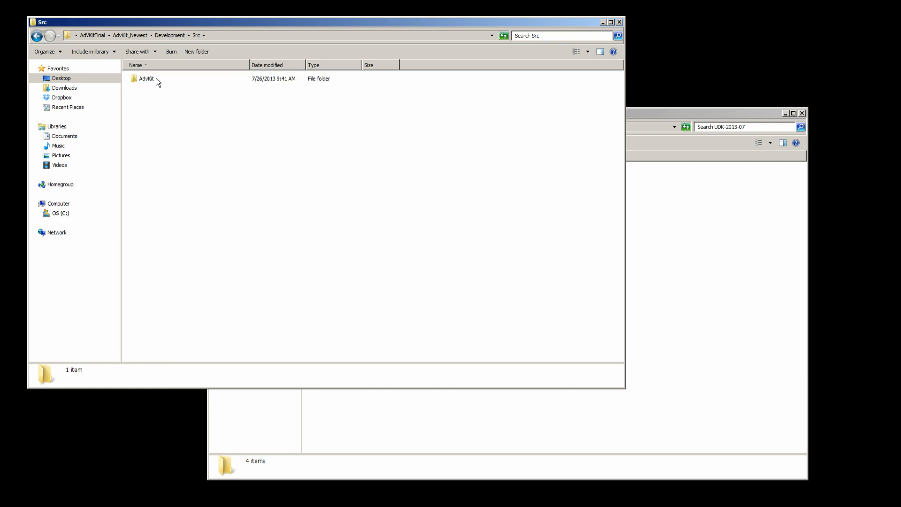
pyautogui.rightClick(155, 79)
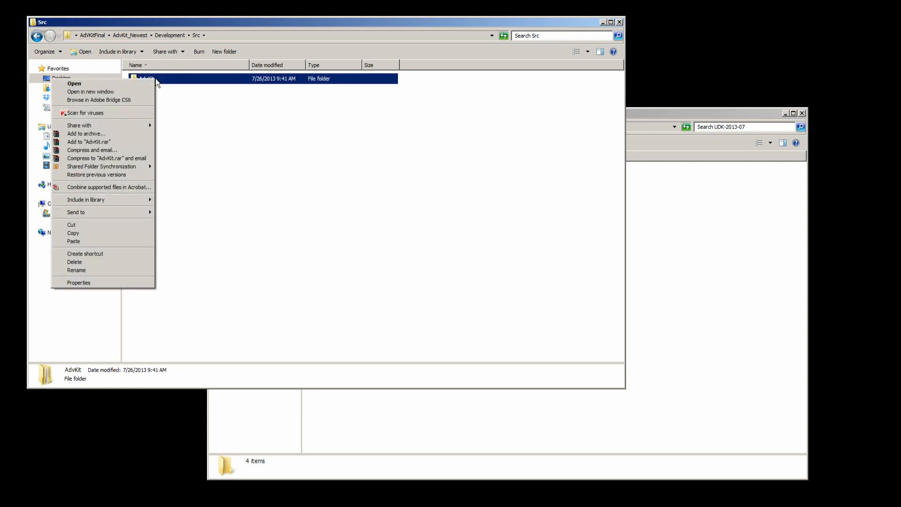
pyautogui.click(331, 225)
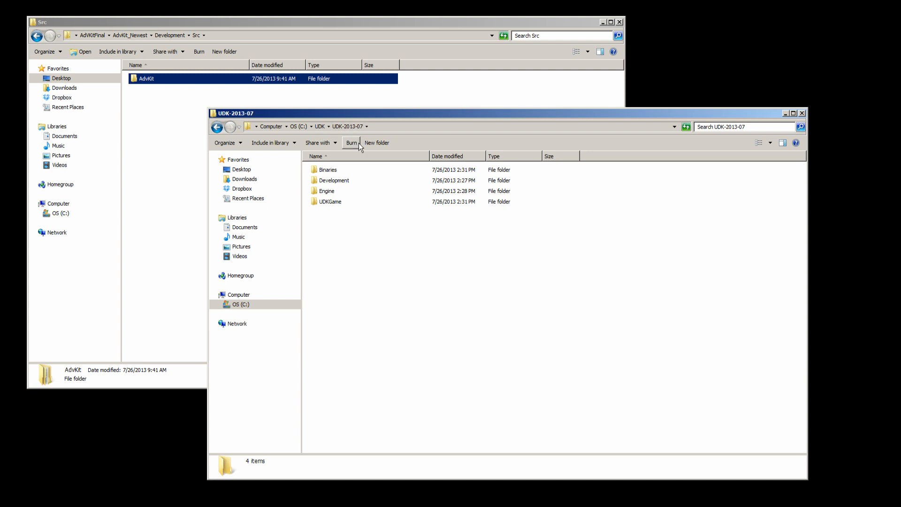
# Switch to the UDK-2013-07 window and enter its Development folder to paste AdvKit.
pyautogui.click(333, 180)
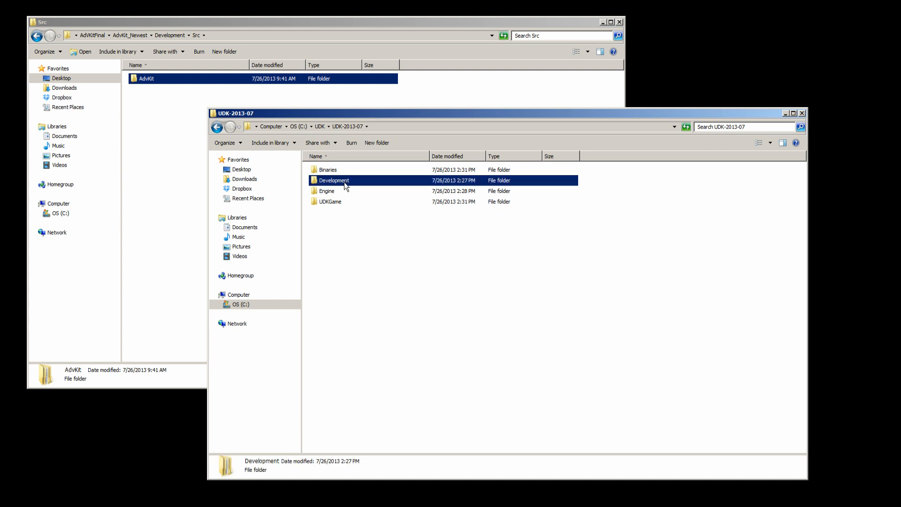
pyautogui.doubleClick(334, 180)
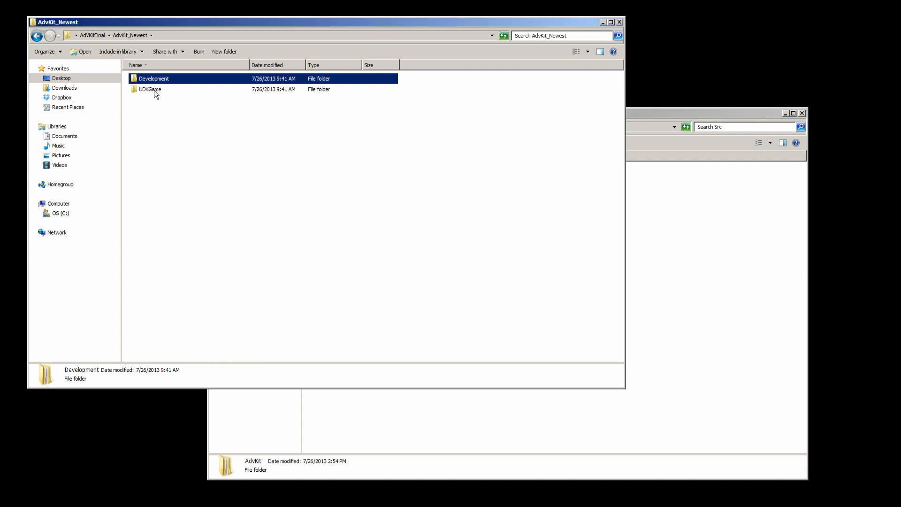
# Paste the kit's AdventureKit folder from UDKGame into UDK's UDKGame Content and Maps folders.
pyautogui.doubleClick(148, 89)
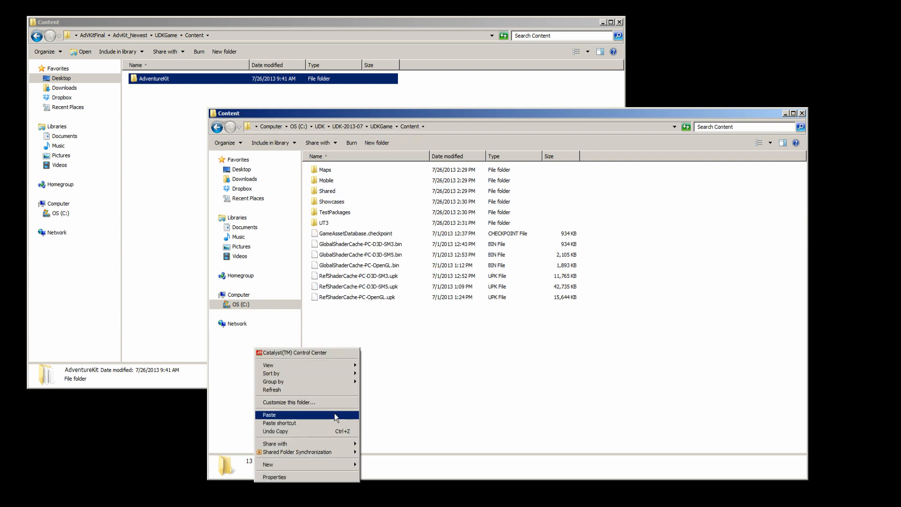
pyautogui.click(269, 415)
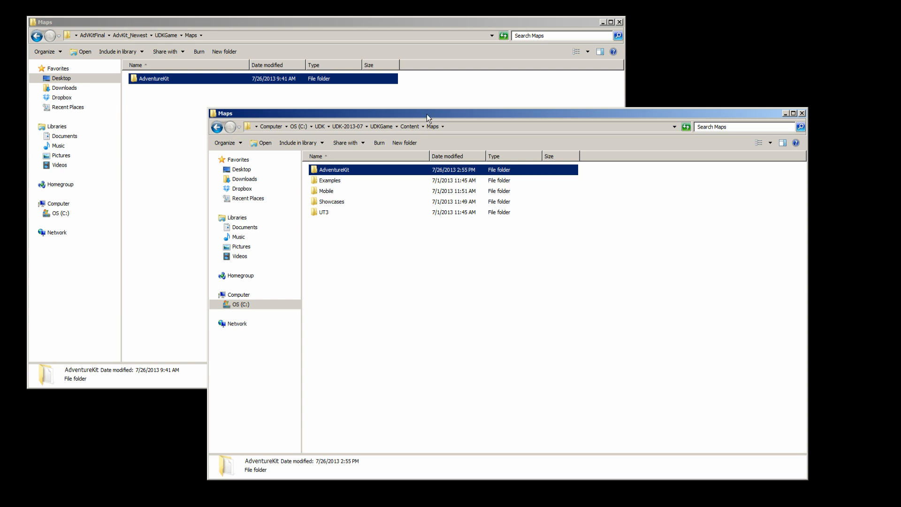
# Go up to UDK-2013-07 and into its UDKGame\Config folder.
pyautogui.click(347, 126)
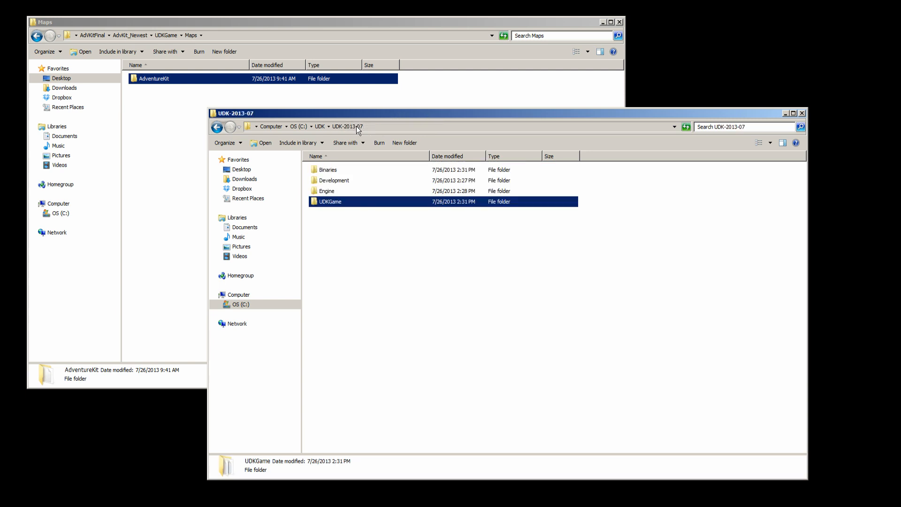
pyautogui.moveTo(331, 202)
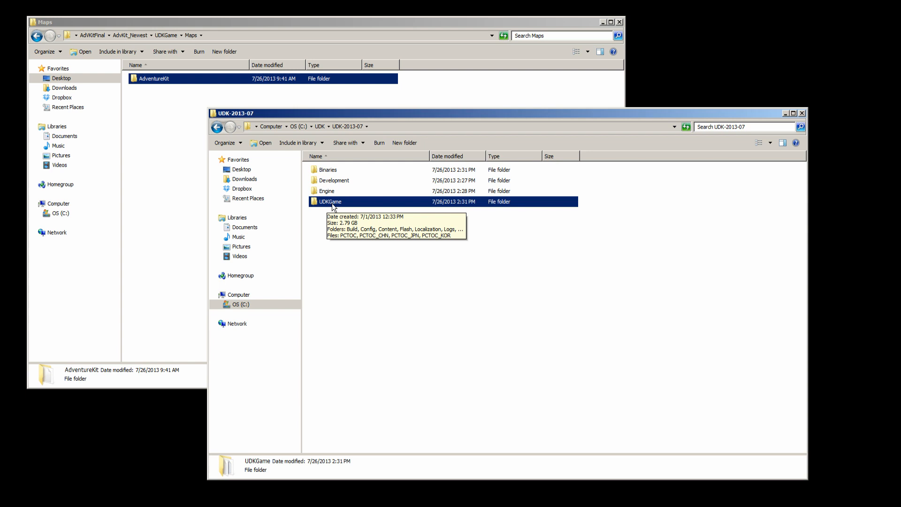
pyautogui.doubleClick(330, 201)
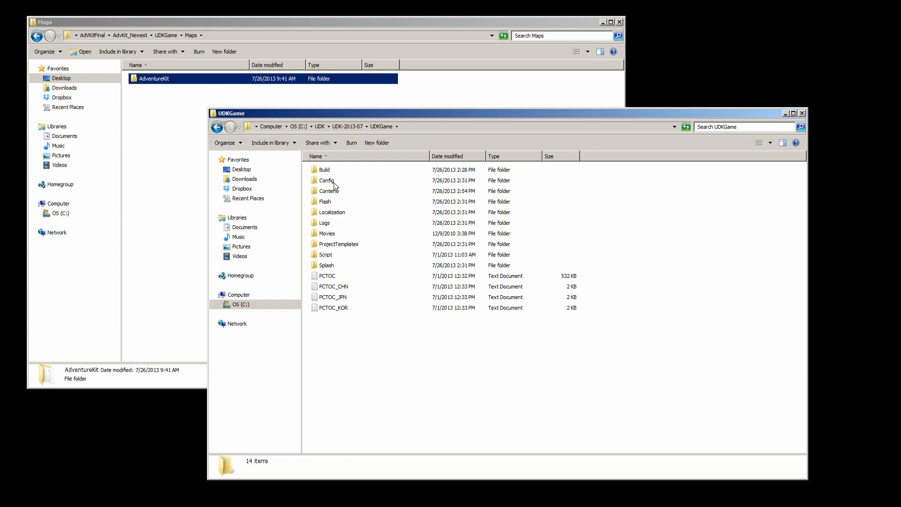
pyautogui.doubleClick(325, 180)
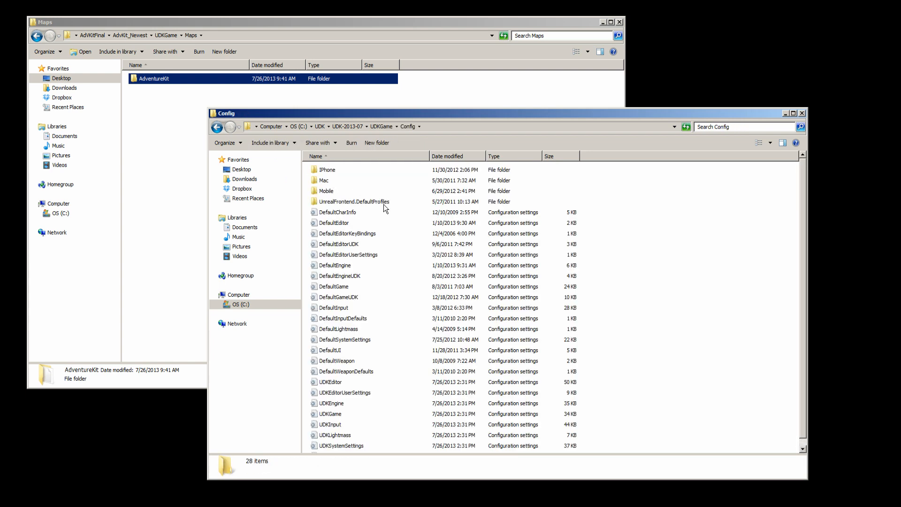
pyautogui.moveTo(327, 268)
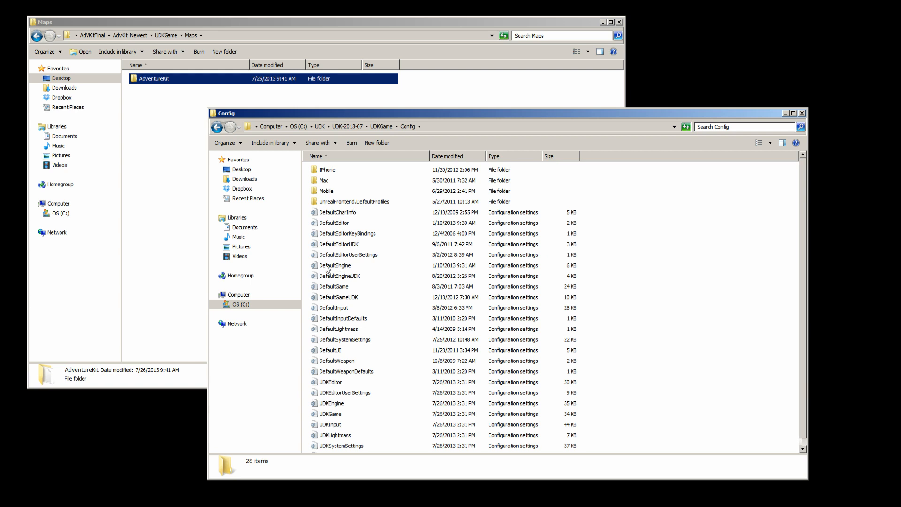
# Duplicate the +EditPackages=UTGameContent line in DefaultEngine.ini as +EditPackages=AdvKit and save.
pyautogui.doubleClick(334, 265)
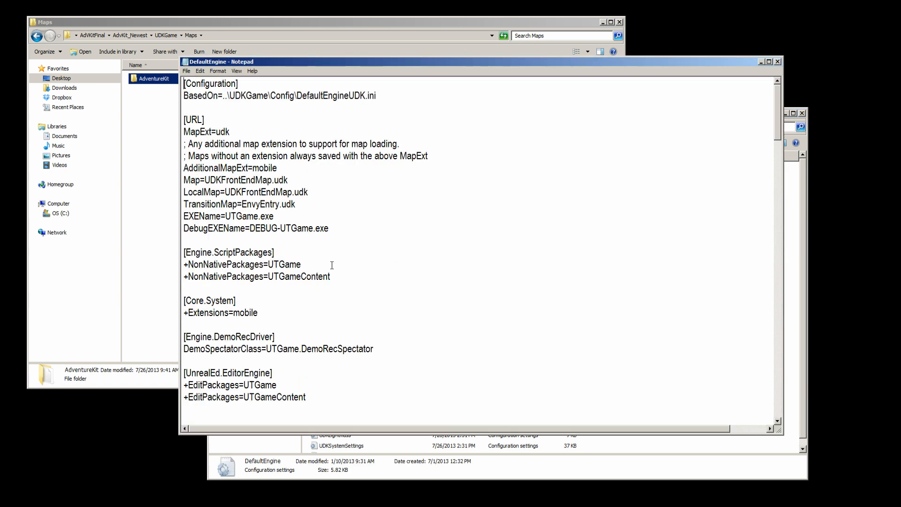
pyautogui.scroll(-3)
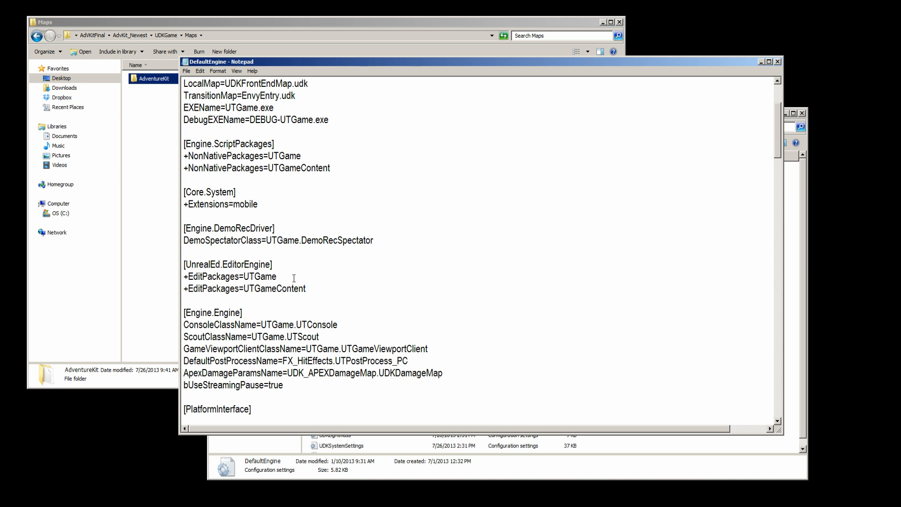
pyautogui.moveTo(183, 276); pyautogui.dragTo(307, 289)
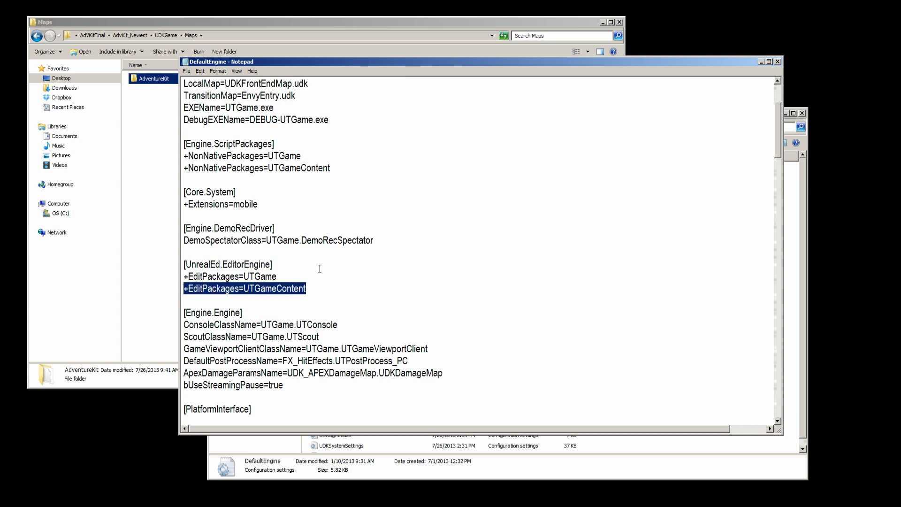
pyautogui.moveTo(345, 290)
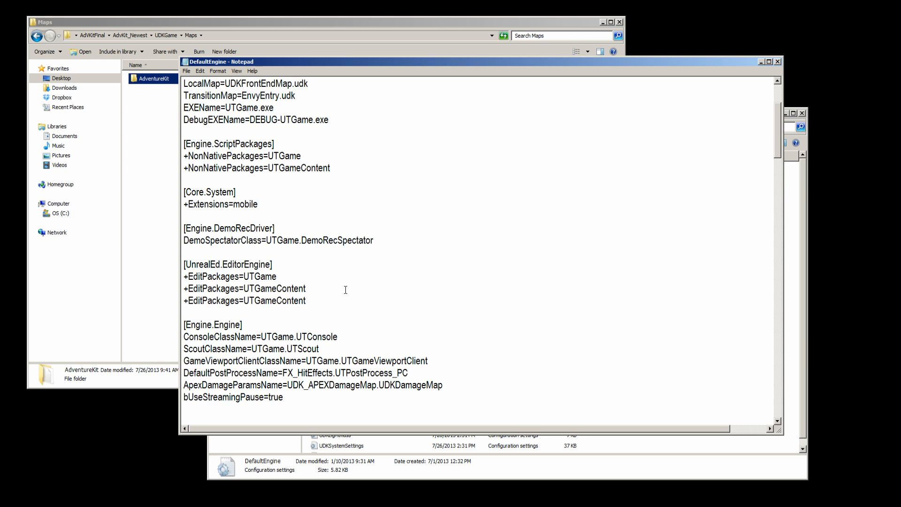
pyautogui.press('BackSpace')
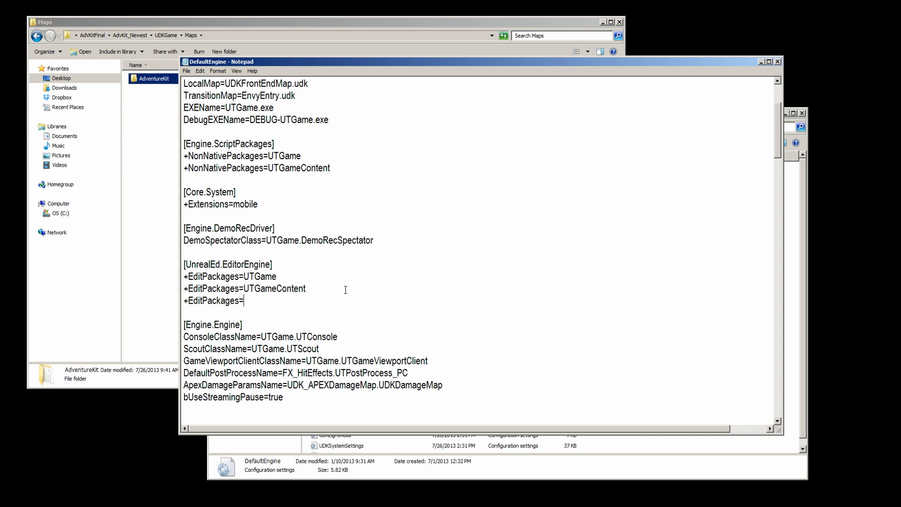
pyautogui.write('A')
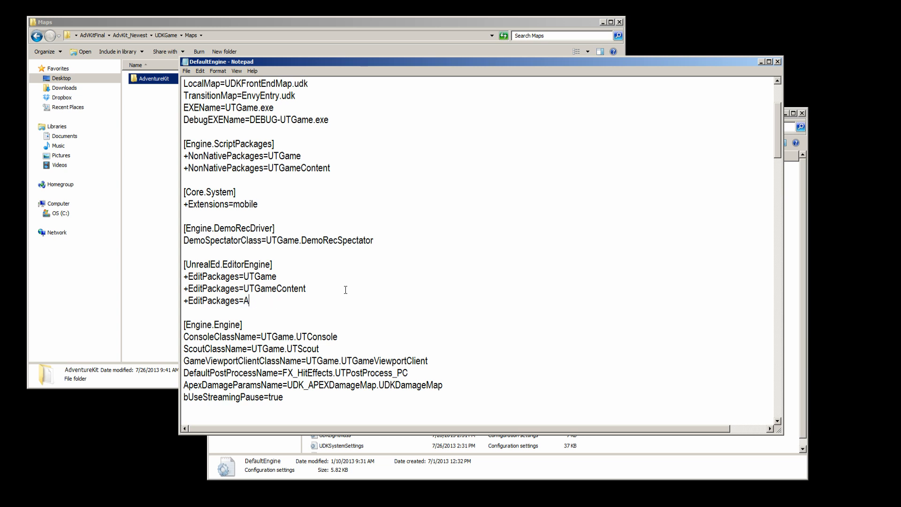
pyautogui.write('dvKit')
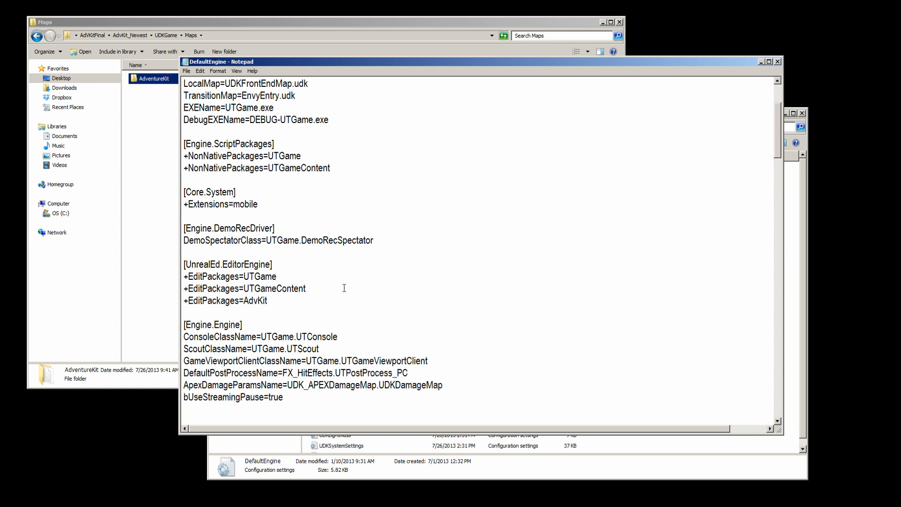
pyautogui.click(187, 71)
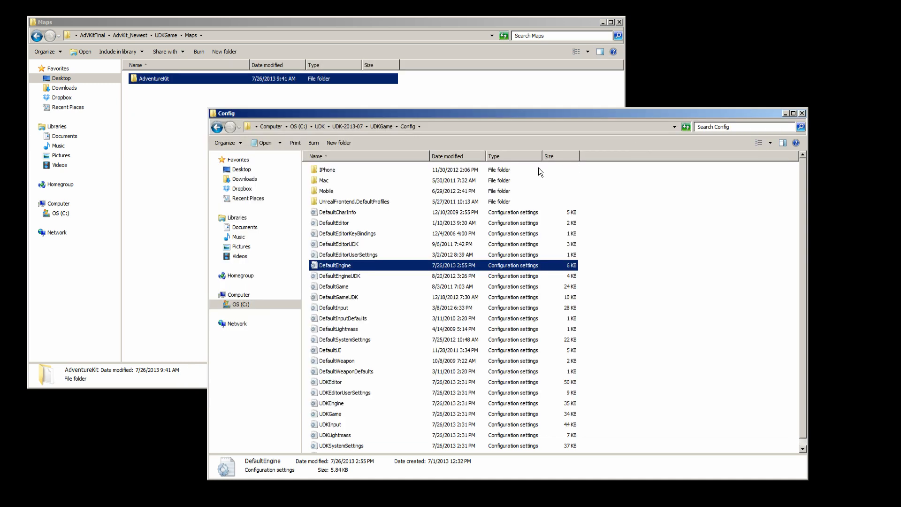
# Check AdvKit's Classes inside UDK's Development\Src, then close the folder window.
pyautogui.click(348, 127)
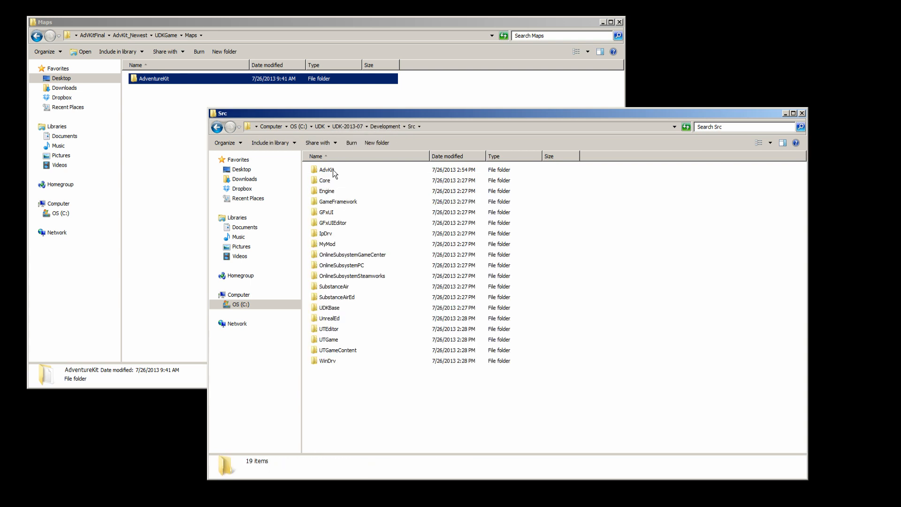
pyautogui.click(327, 169)
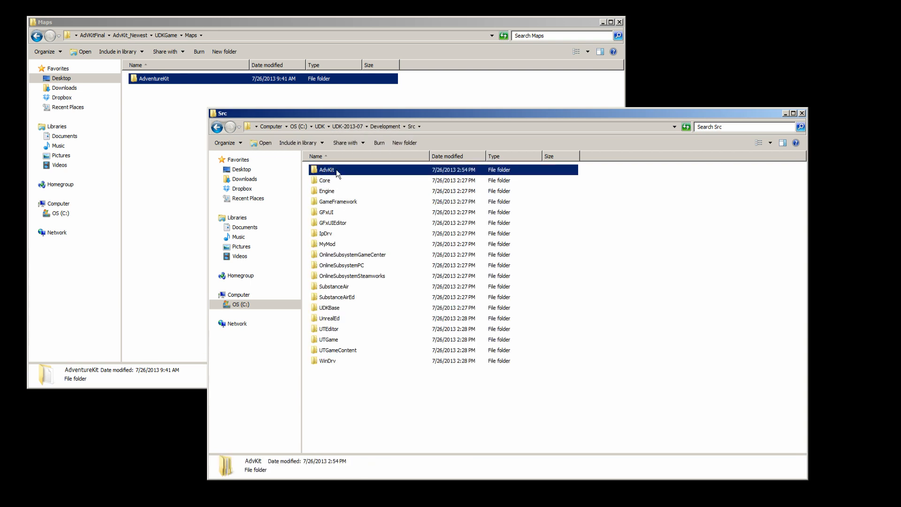
pyautogui.moveTo(327, 175)
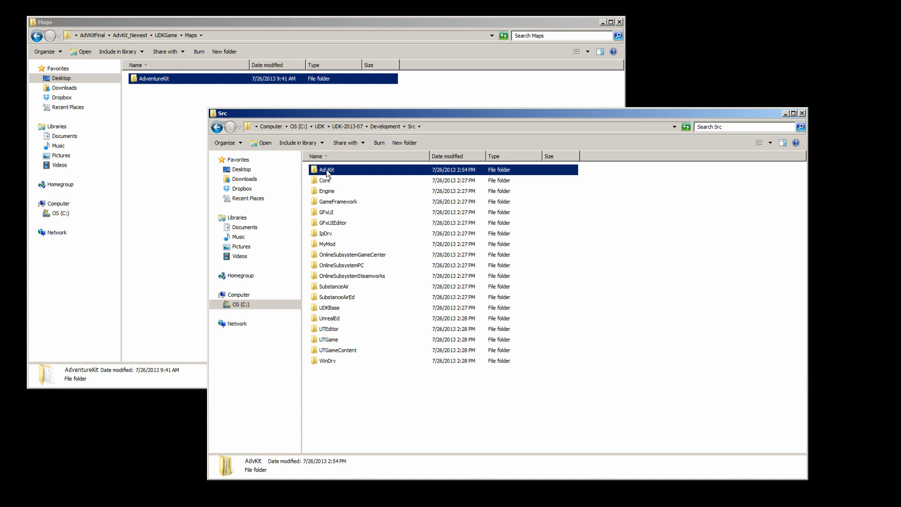
pyautogui.doubleClick(326, 170)
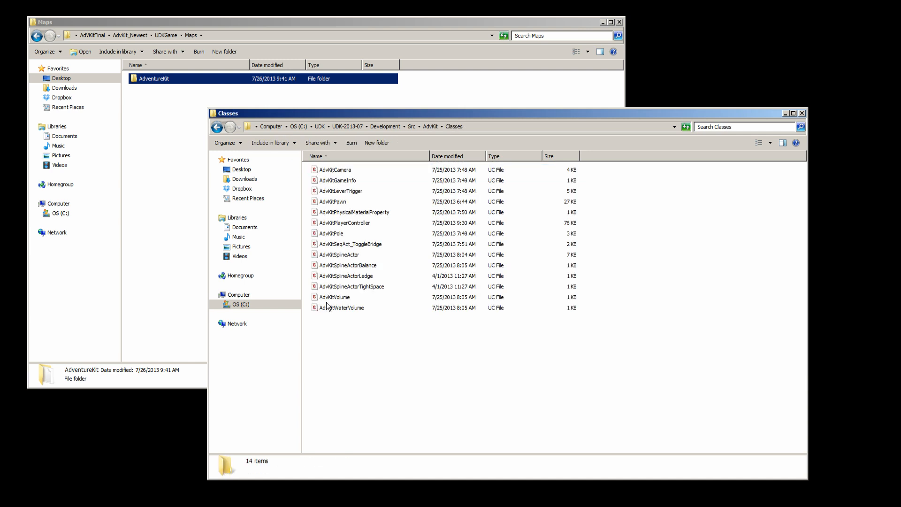
pyautogui.click(384, 126)
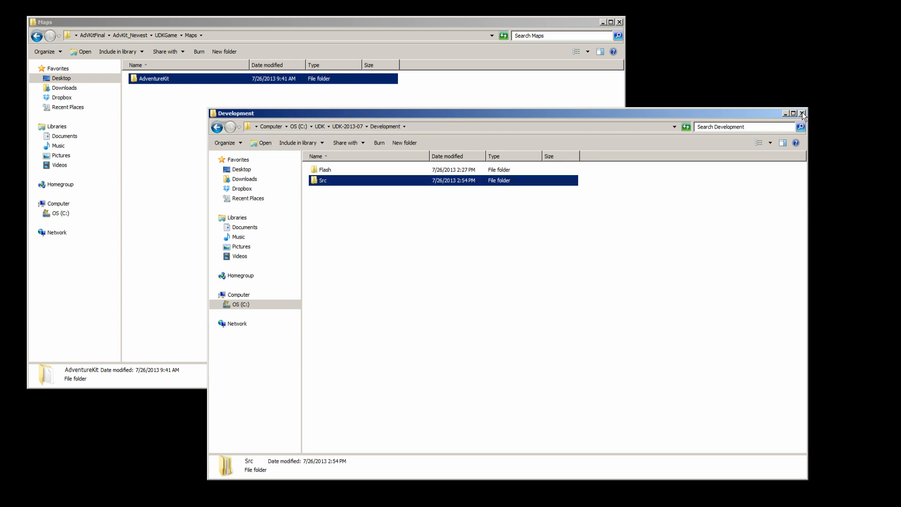
pyautogui.moveTo(436, 134)
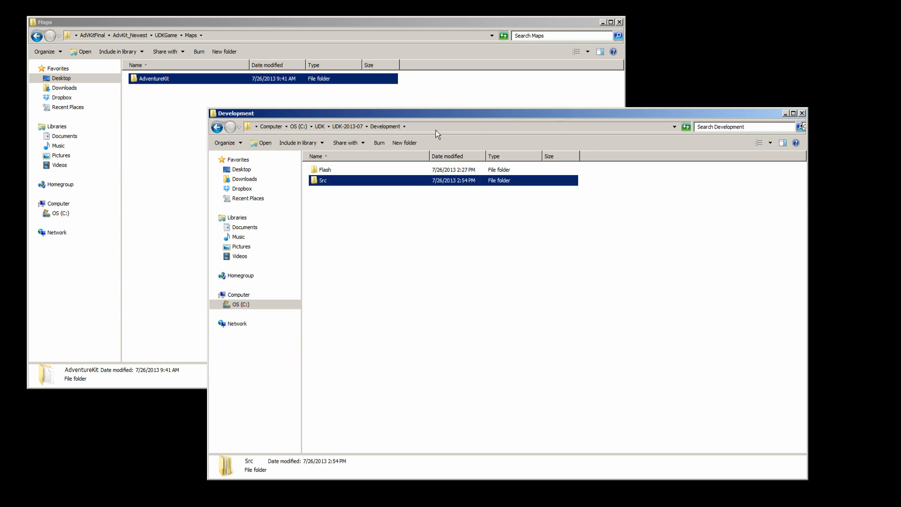
pyautogui.moveTo(796, 119)
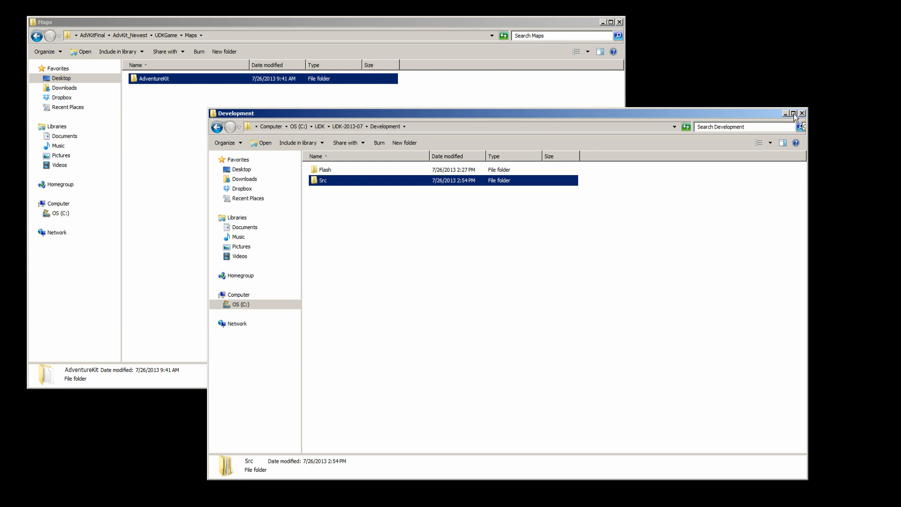
pyautogui.click(801, 113)
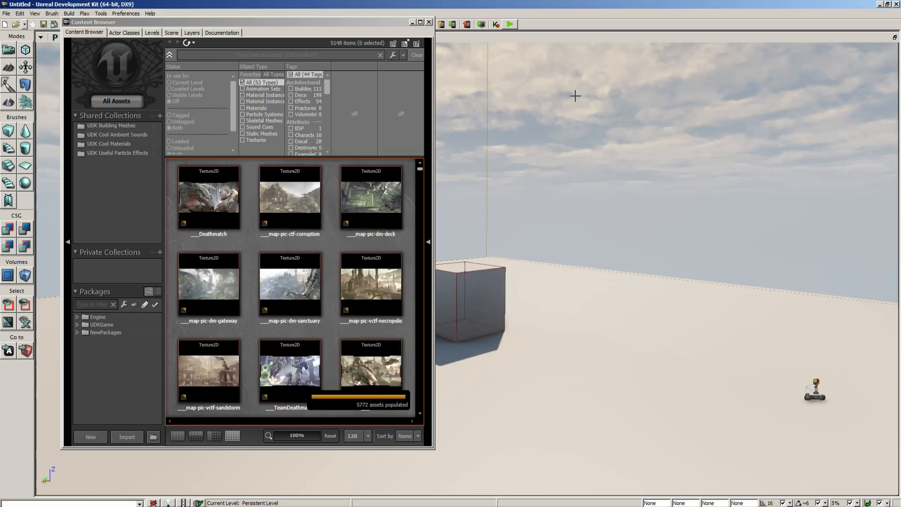
# Close the Content Browser to show the untitled level's viewport.
pyautogui.click(429, 22)
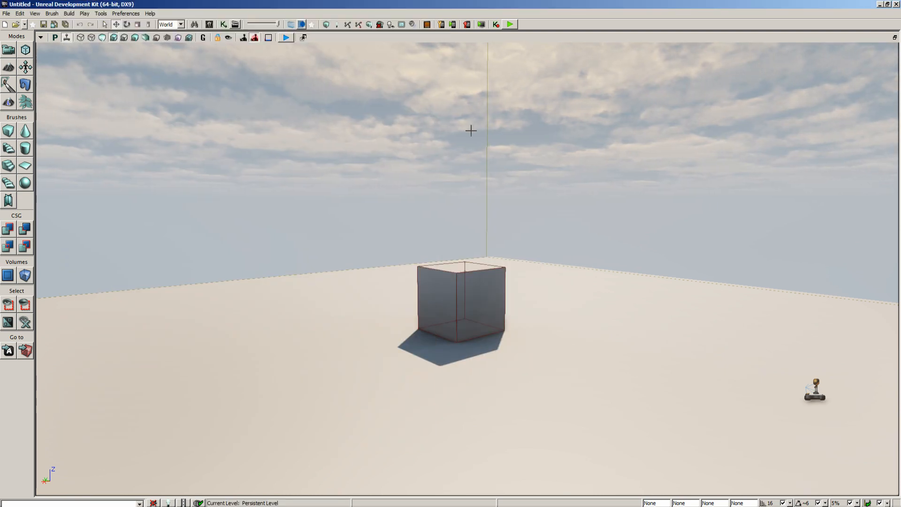